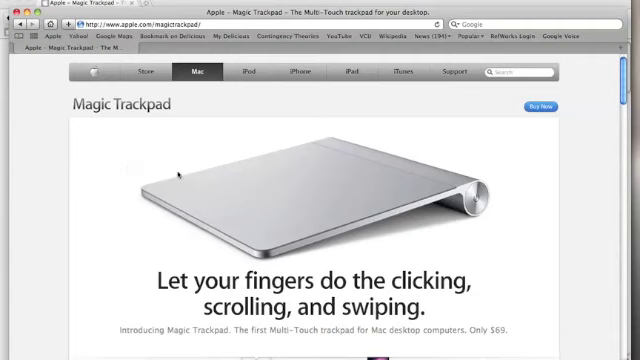
mouse_move(428, 212)
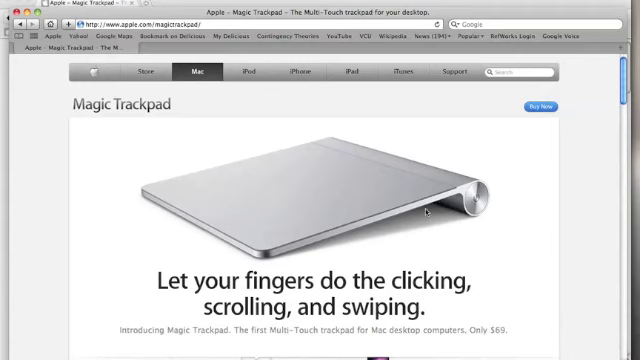
mouse_move(566, 184)
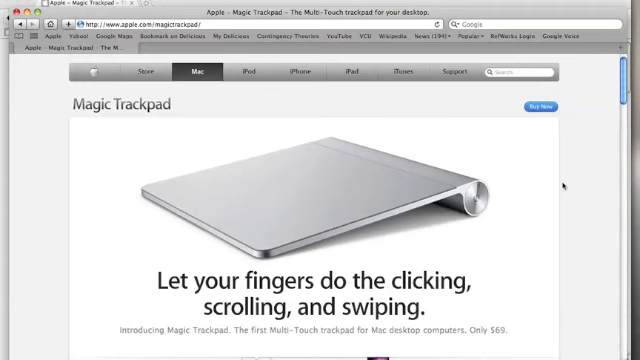
scroll(down, 3)
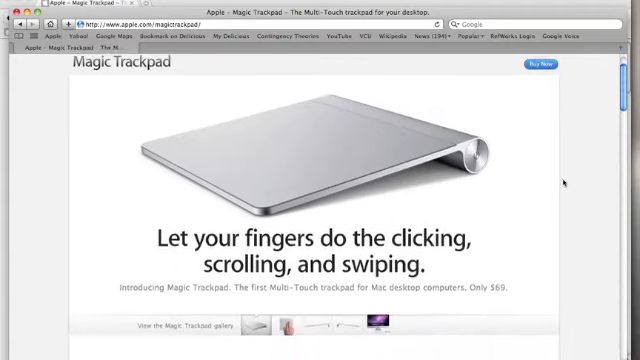
scroll(down, 3)
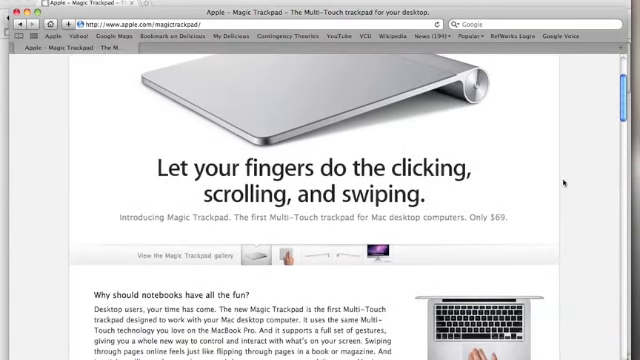
scroll(down, 3)
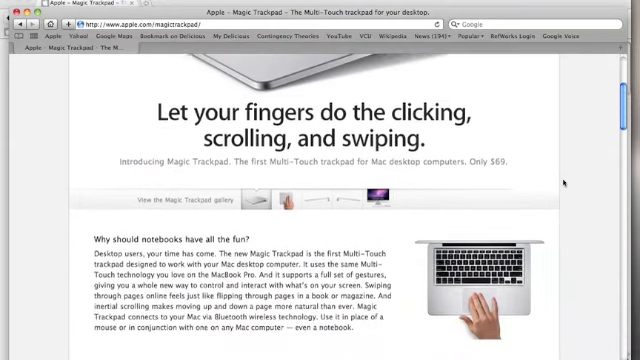
scroll(down, 3)
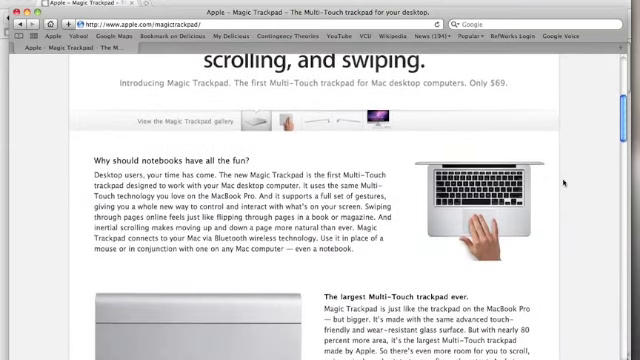
scroll(down, 3)
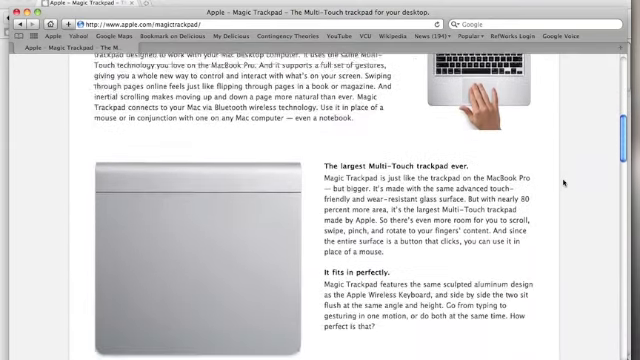
scroll(down, 3)
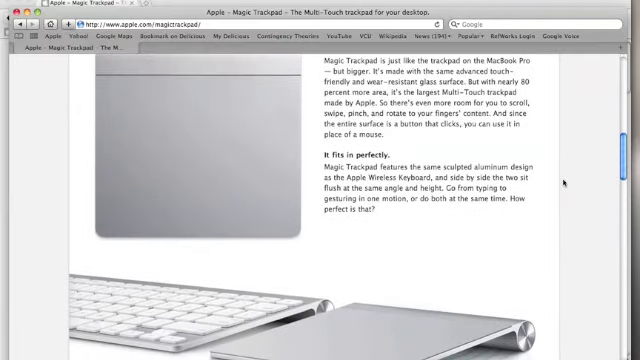
scroll(down, 3)
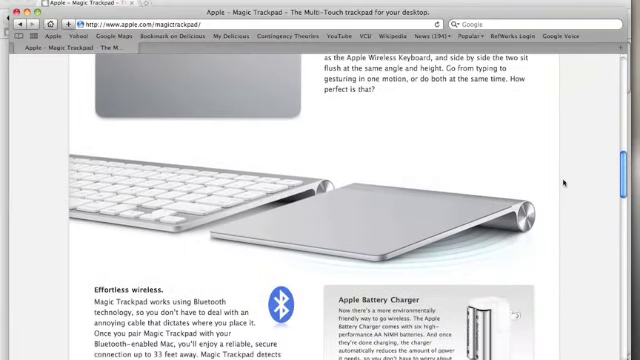
scroll(down, 3)
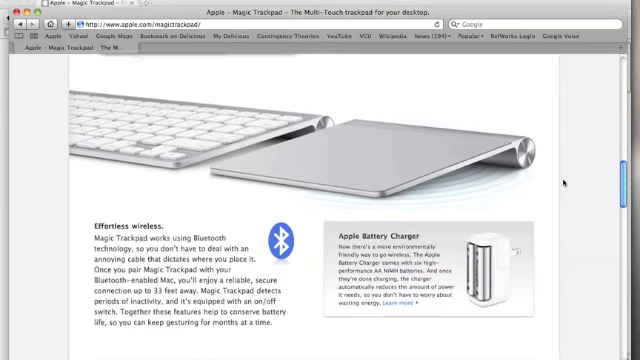
scroll(down, 3)
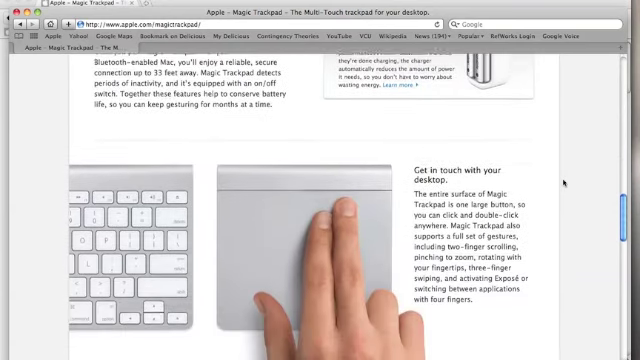
scroll(down, 3)
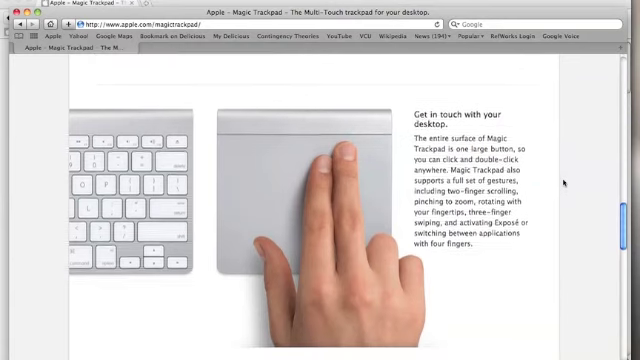
scroll(down, 3)
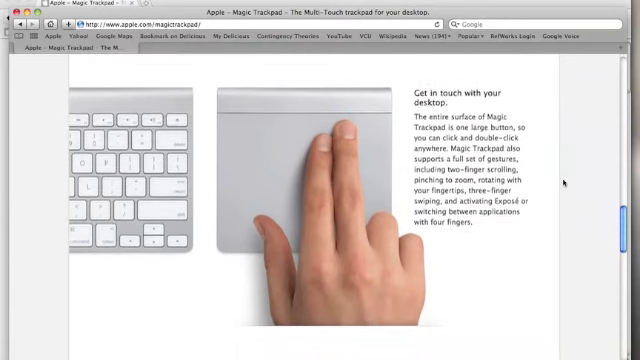
scroll(down, 3)
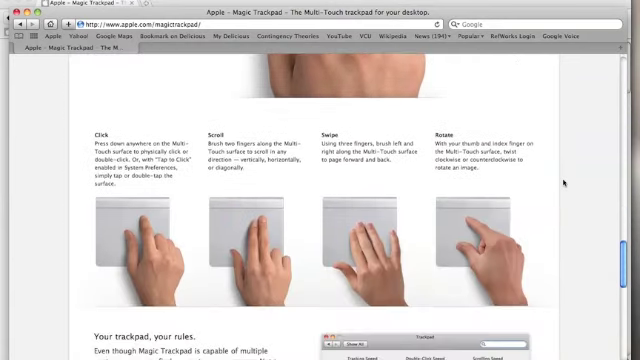
scroll(down, 3)
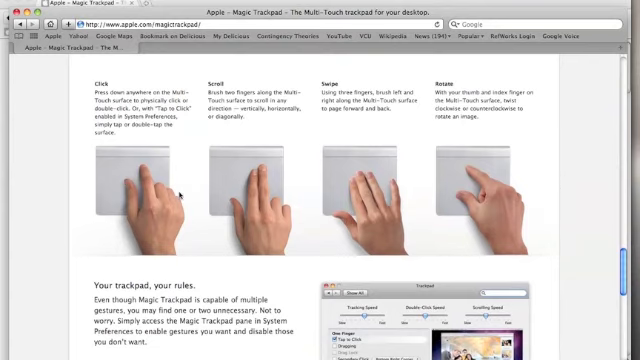
scroll(down, 3)
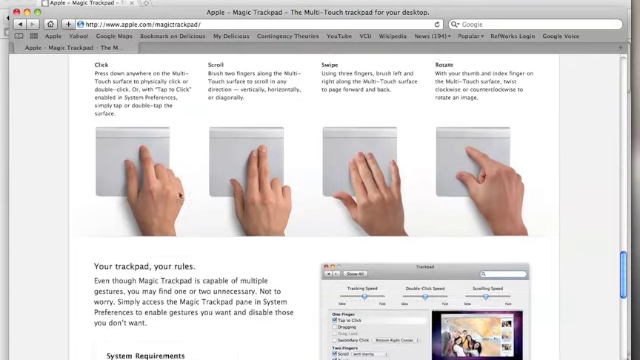
scroll(down, 3)
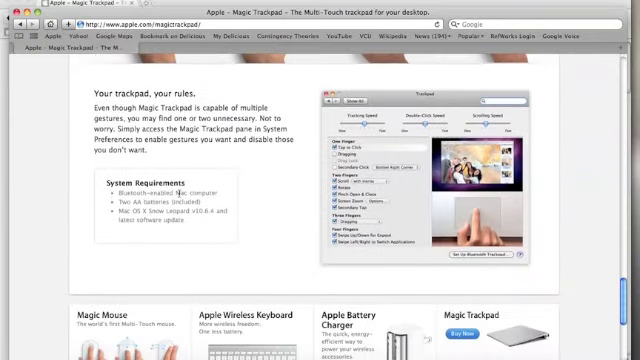
mouse_move(322, 272)
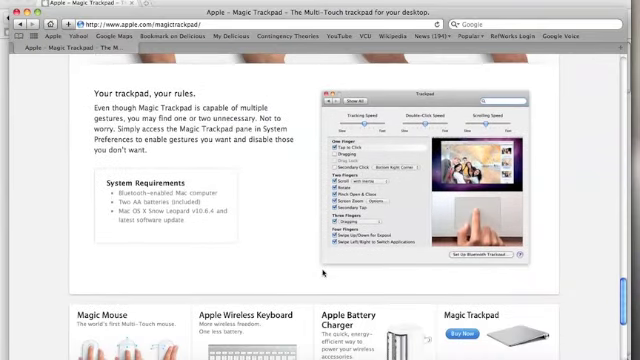
scroll(up, 3)
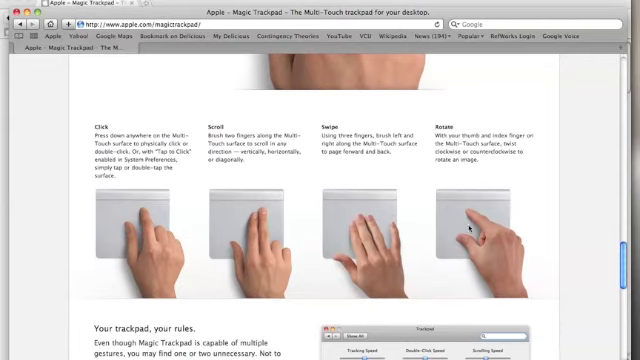
mouse_move(386, 192)
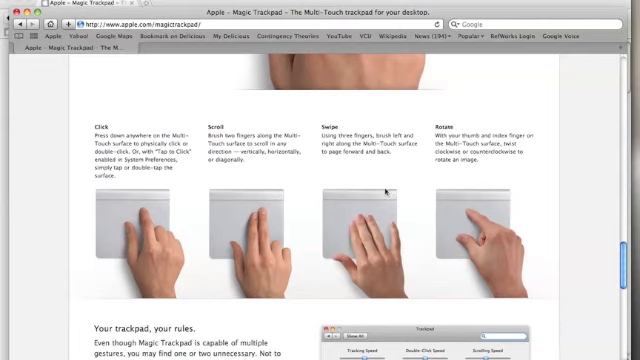
scroll(up, 3)
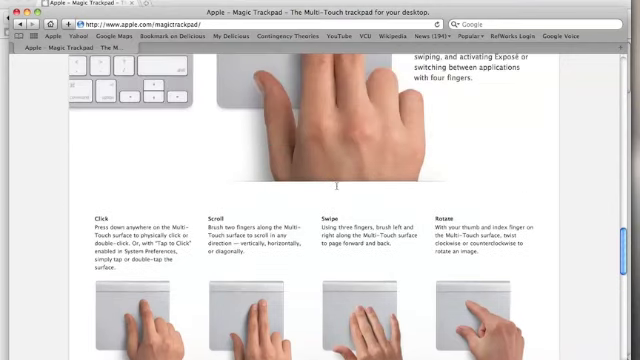
scroll(up, 3)
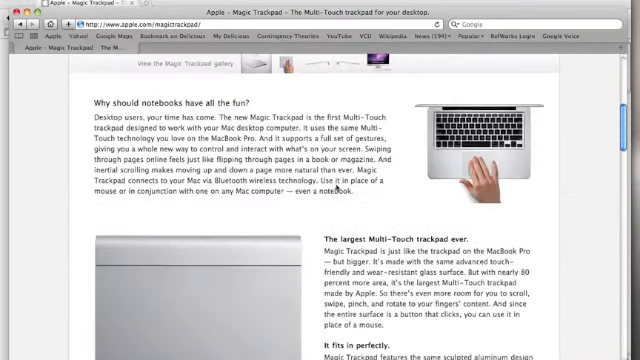
scroll(up, 3)
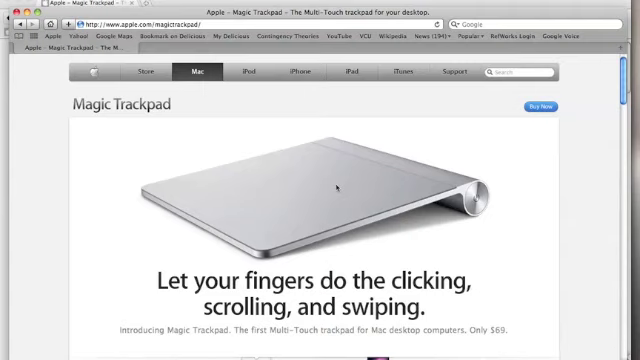
mouse_move(222, 204)
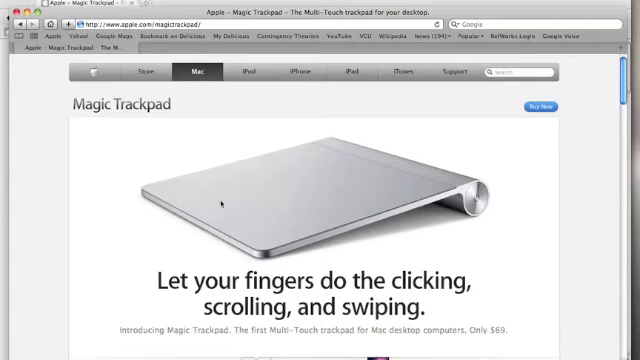